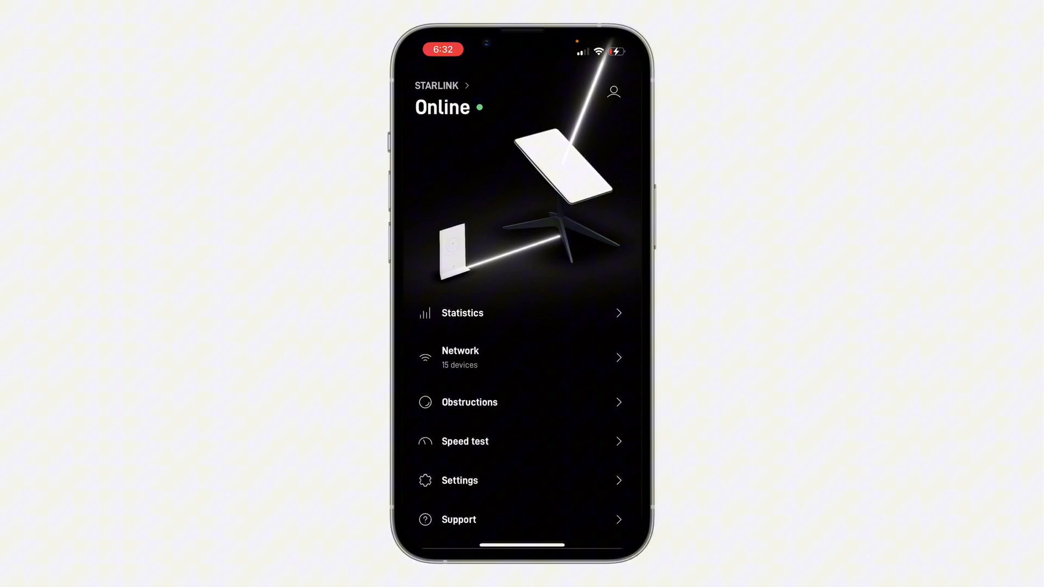
Step: Go from the Starlink home overview to the router's settings page
{"action": "left_click", "coordinate": [459, 481]}
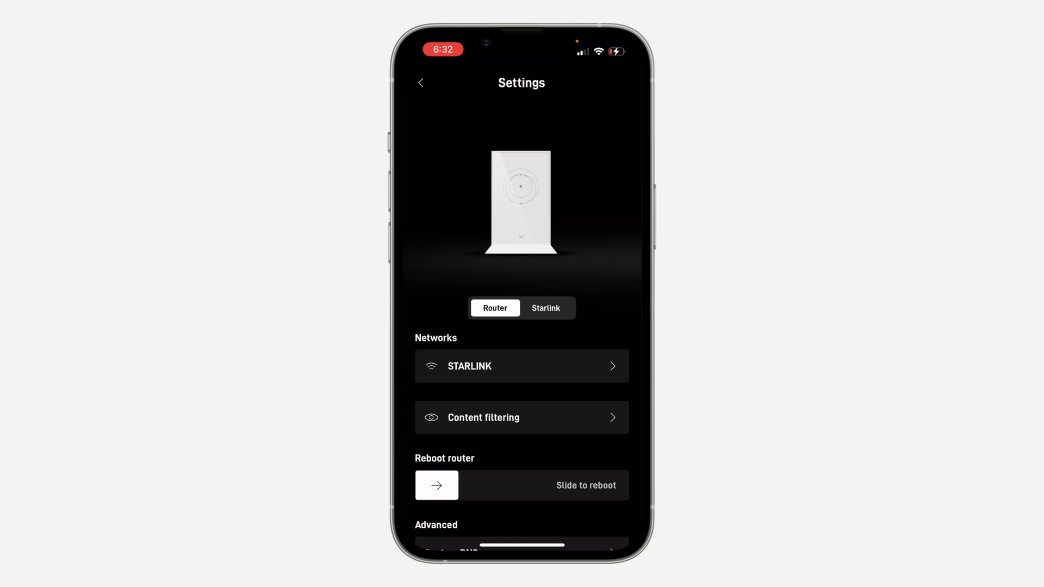
Step: Reboot the Wi‑Fi router via the 'Slide to reboot' slider, revealing the advanced options
{"action": "scroll", "scroll_direction": "down", "scroll_amount": 3}
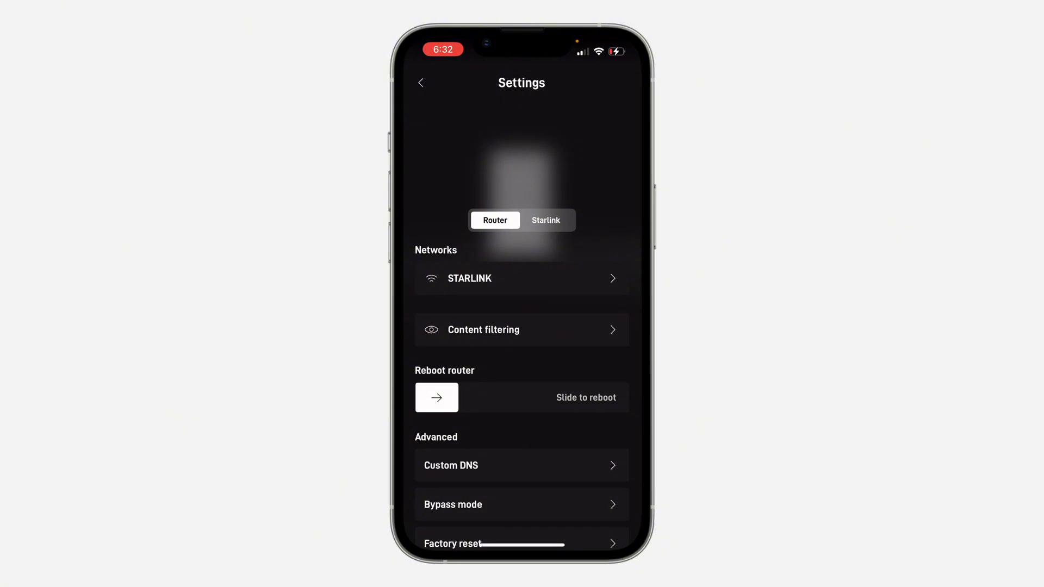
{"action": "scroll", "scroll_direction": "down", "scroll_amount": 3}
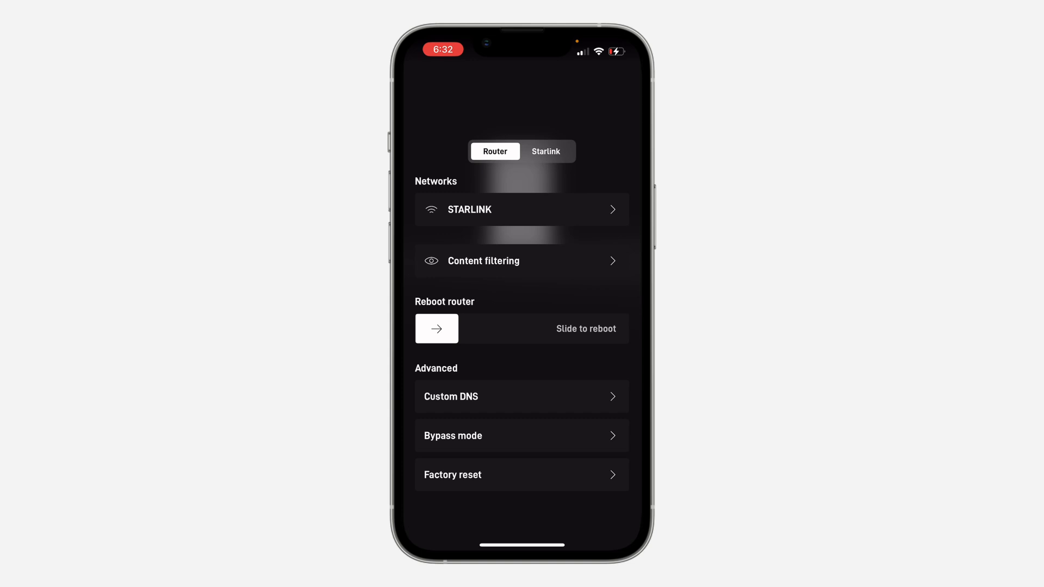
{"action": "left_click_drag", "start_coordinate": [437, 328], "coordinate": [597, 328]}
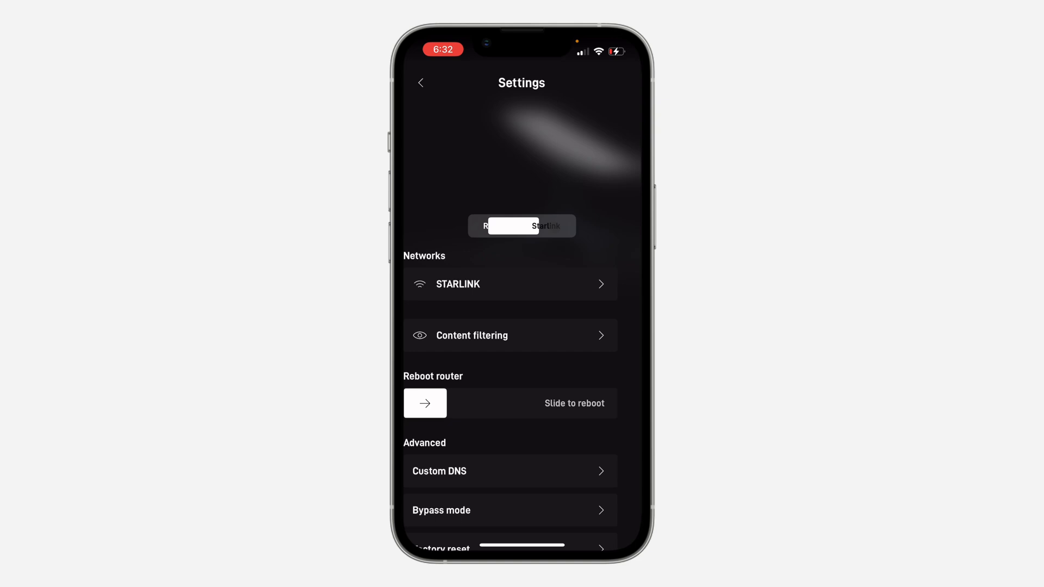
Step: Switch to the Starlink dish's settings and reveal its reset, stow and reboot options
{"action": "left_click", "coordinate": [546, 226]}
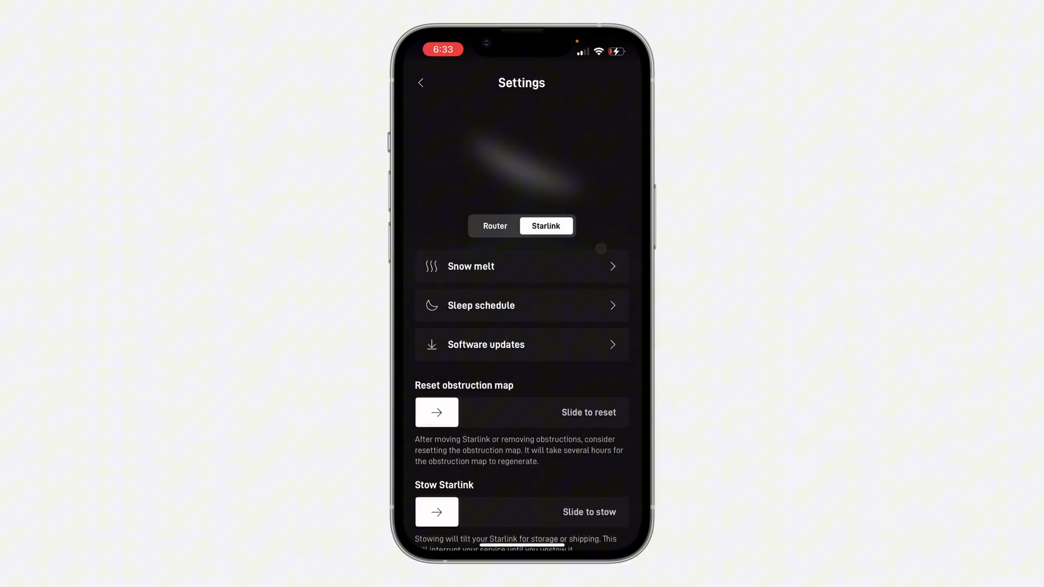
{"action": "scroll", "scroll_direction": "down", "scroll_amount": 3}
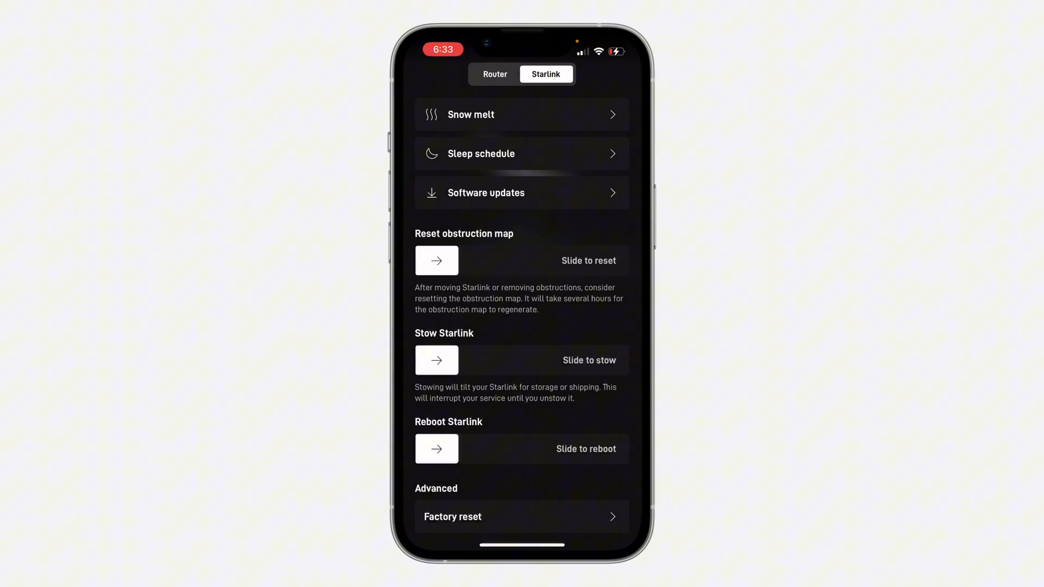
Step: Reset the dish's obstruction map with the 'Slide to reset' slider
{"action": "left_click_drag", "start_coordinate": [437, 449], "coordinate": [482, 449]}
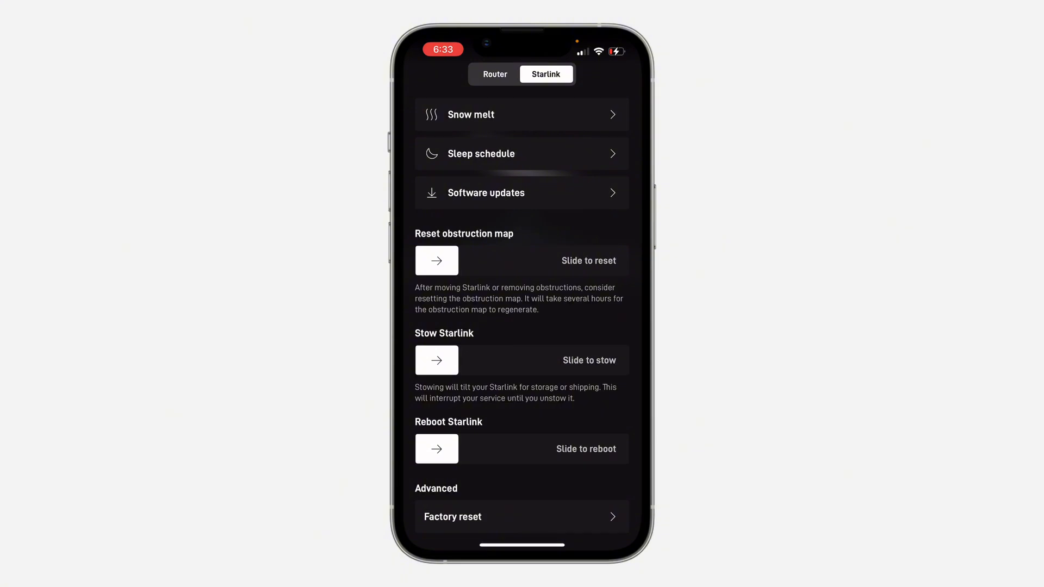
Step: Begin factory resetting the Starlink dish from its factory reset warning page
{"action": "left_click", "coordinate": [522, 518]}
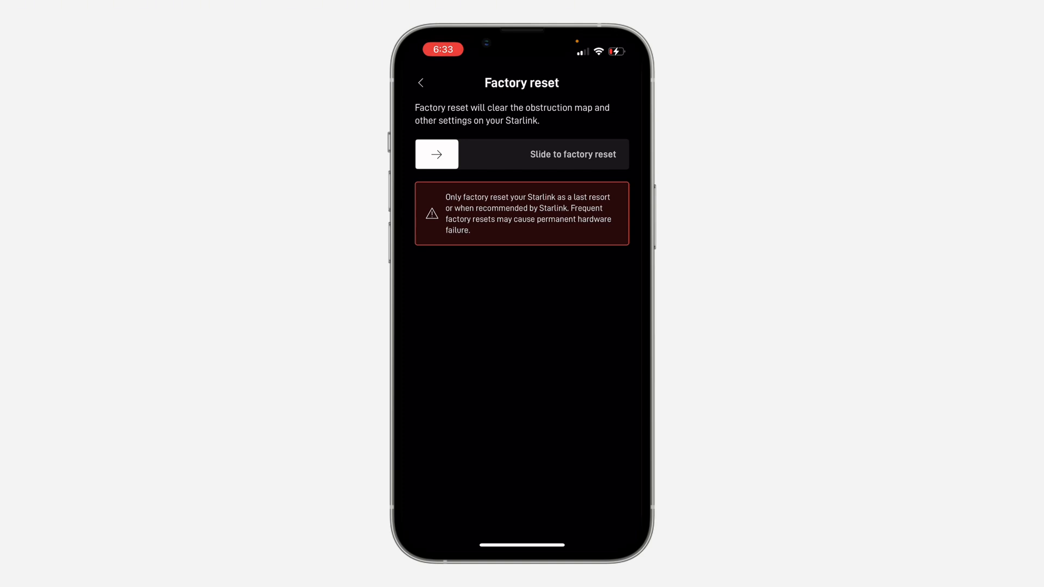
{"action": "left_click_drag", "start_coordinate": [435, 154], "coordinate": [589, 153]}
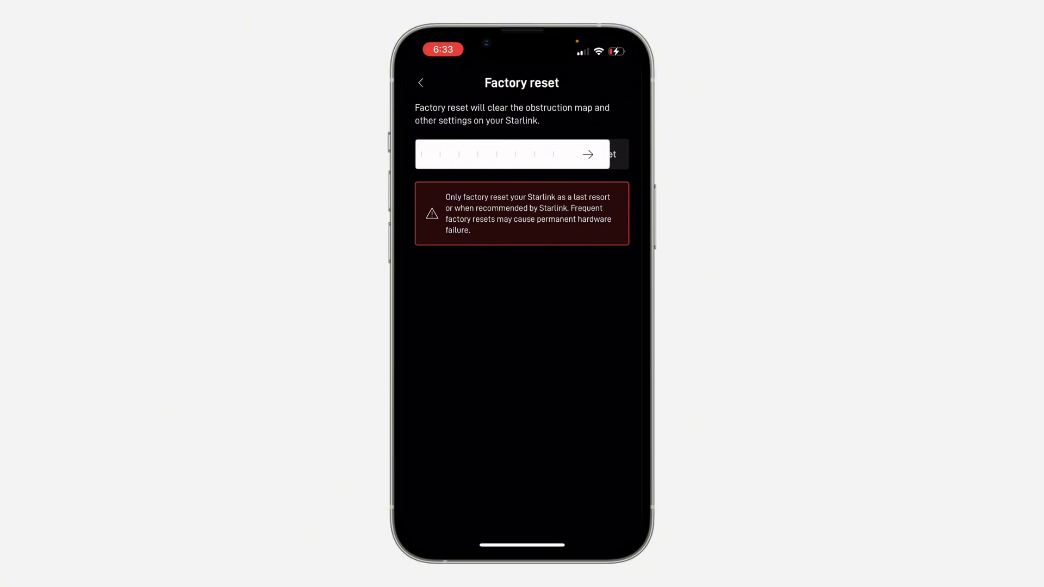